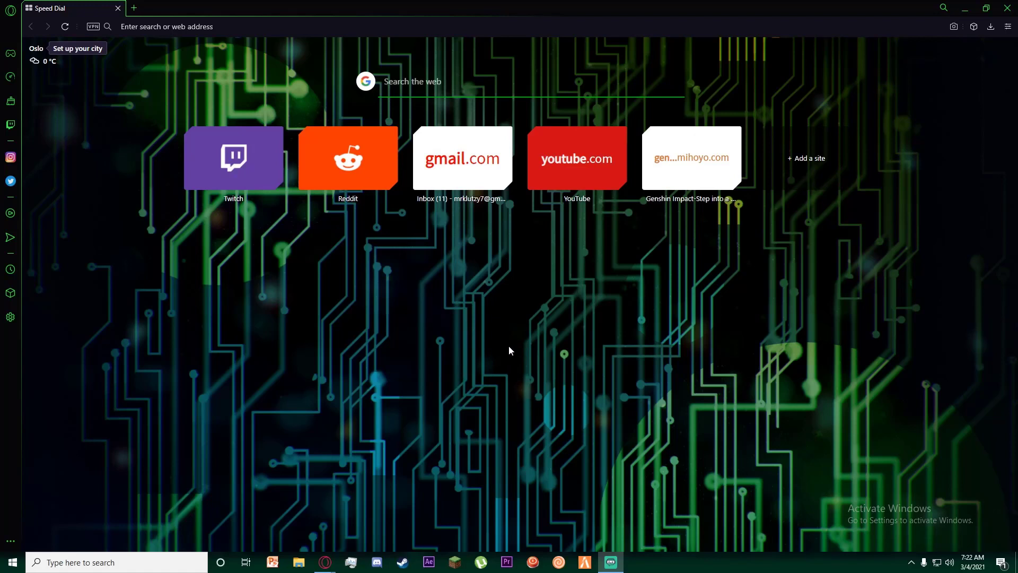
mouse_move(526, 356)
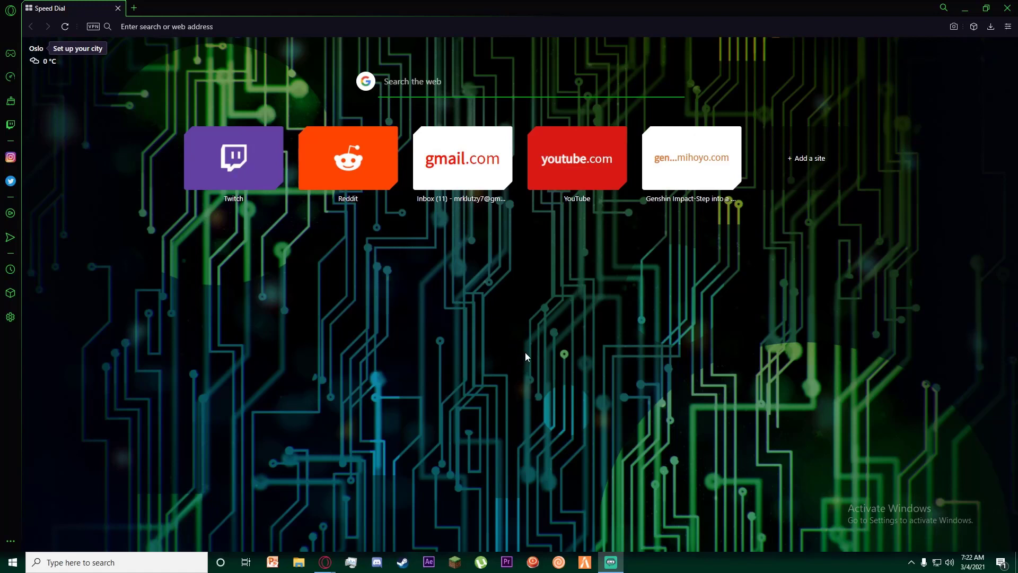
mouse_move(504, 349)
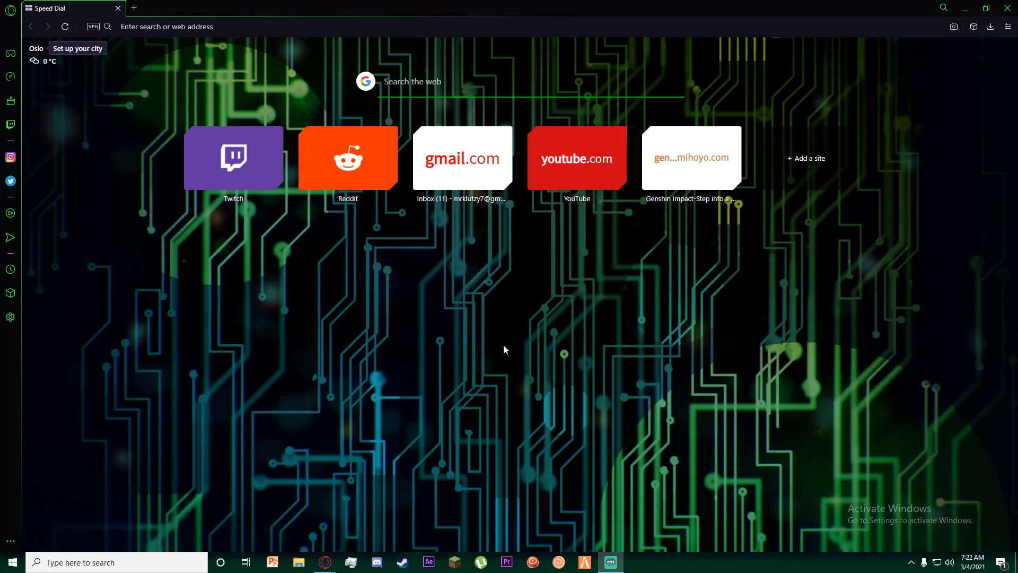
mouse_move(181, 286)
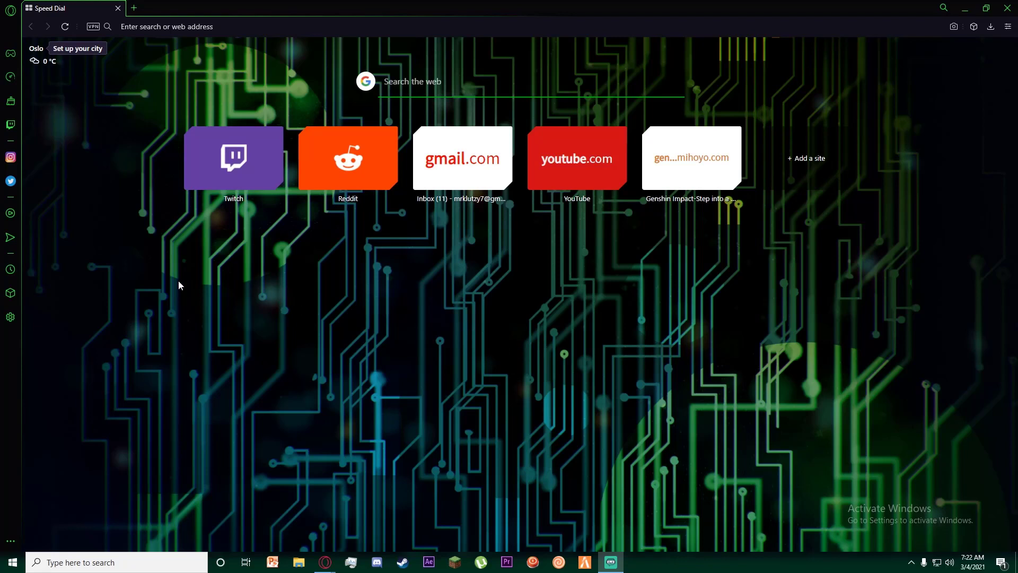
mouse_move(187, 270)
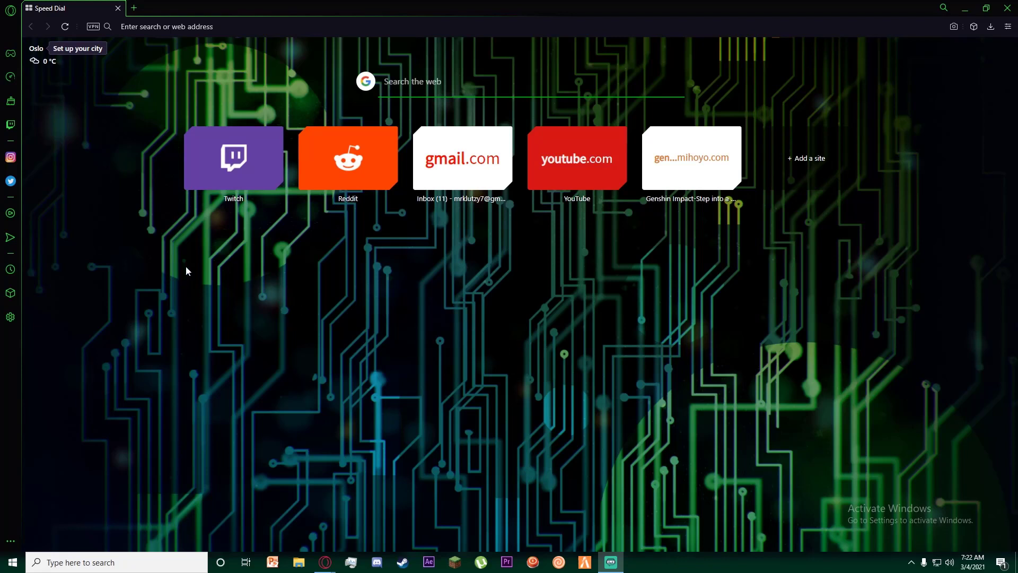
mouse_move(156, 250)
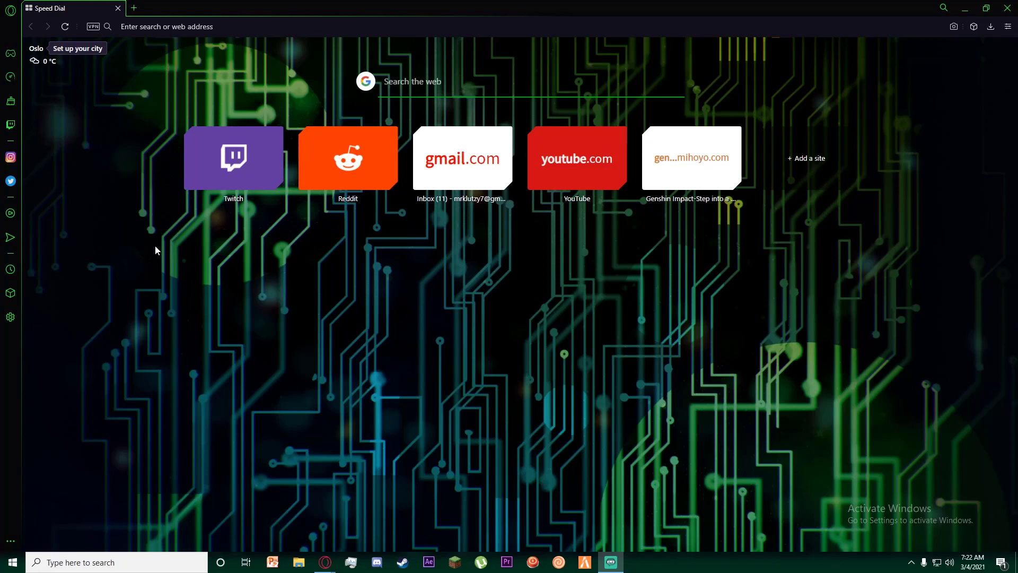
mouse_move(134, 76)
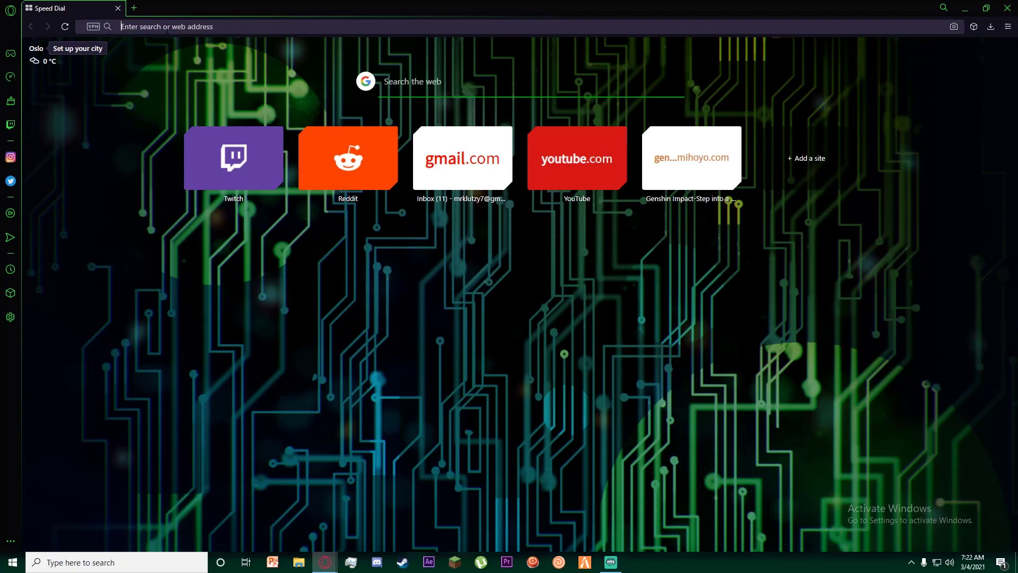
Step: Load the fandom.com homepage from the address bar
type("fandom.com")
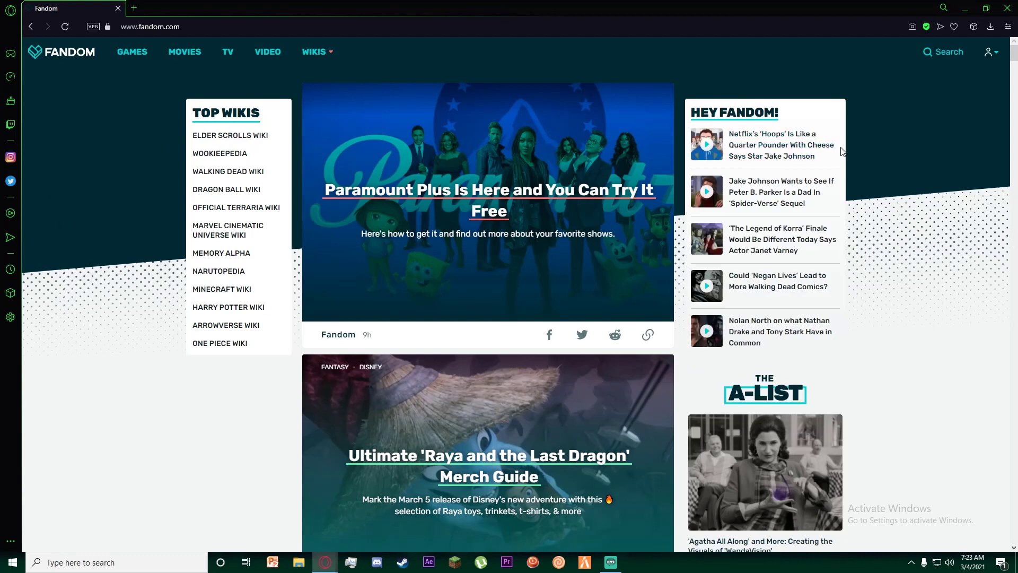
Step: Reach the Join FANDOM Today registration page via the account menu's REGISTER option
left_click(987, 50)
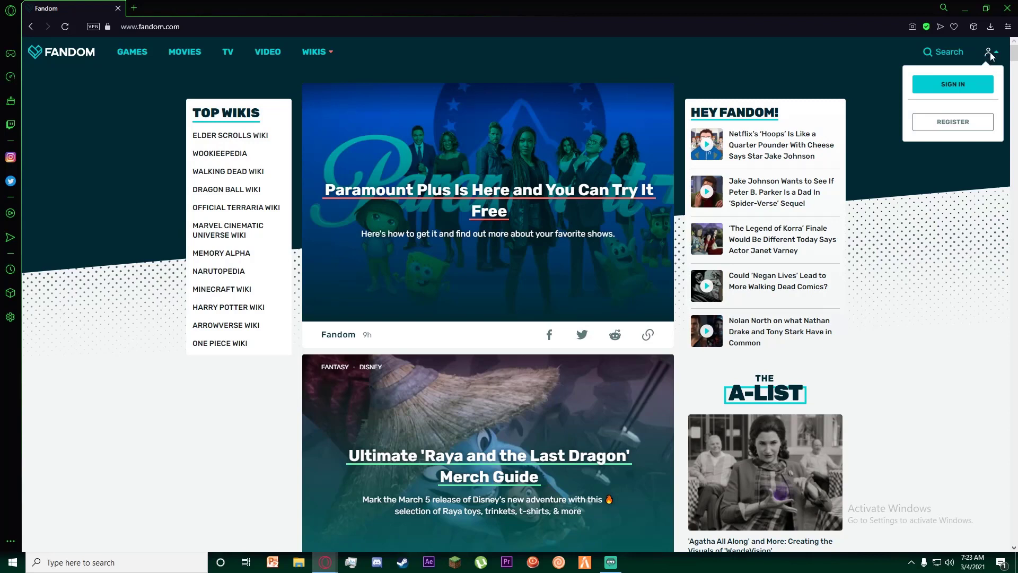
mouse_move(952, 85)
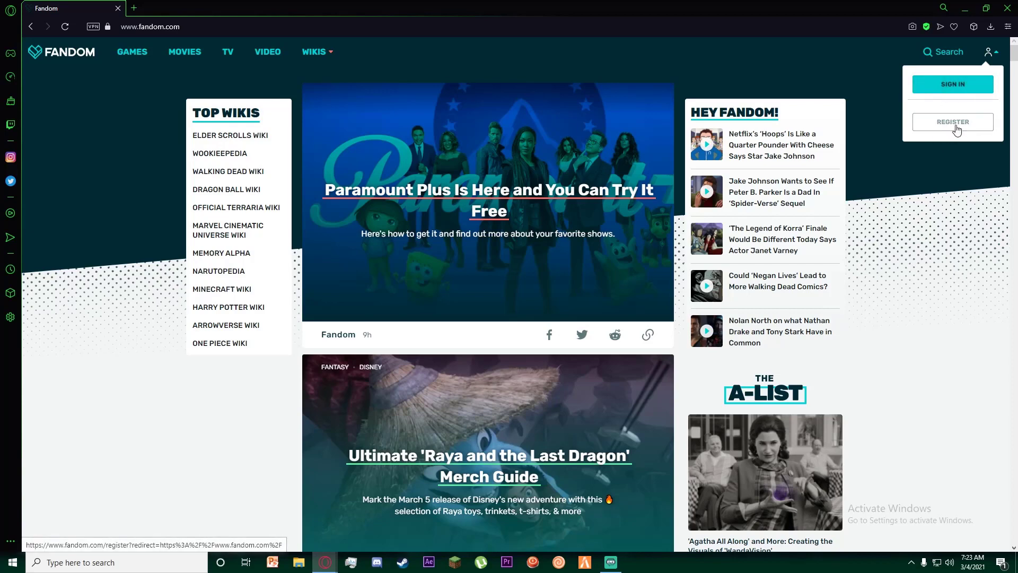
left_click(952, 122)
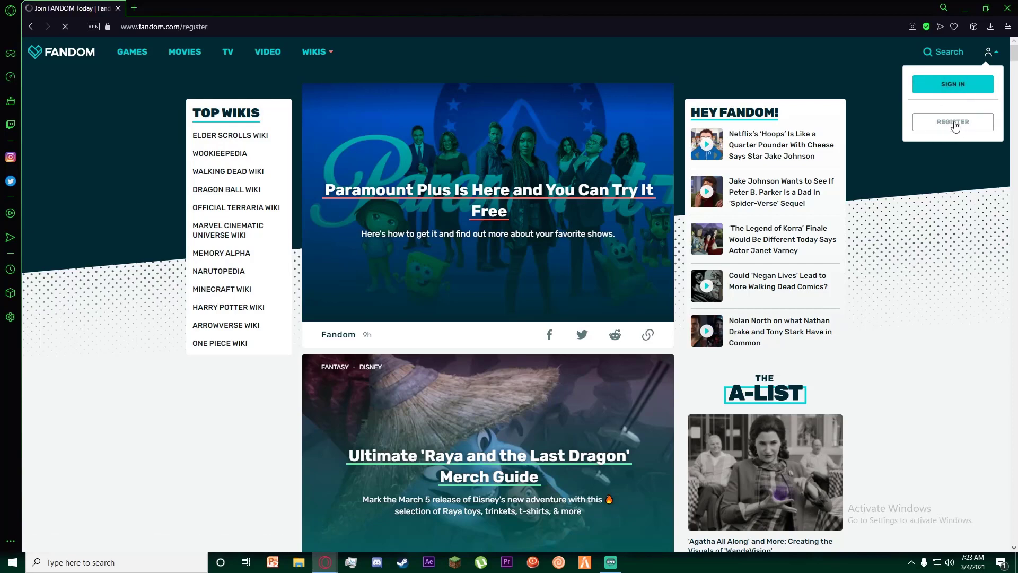
left_click(952, 122)
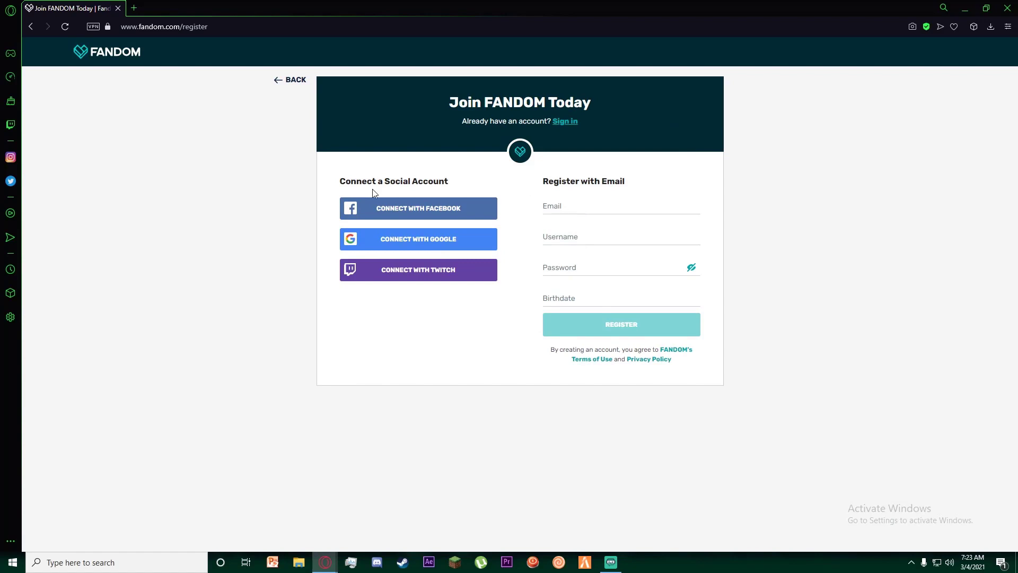
mouse_move(316, 211)
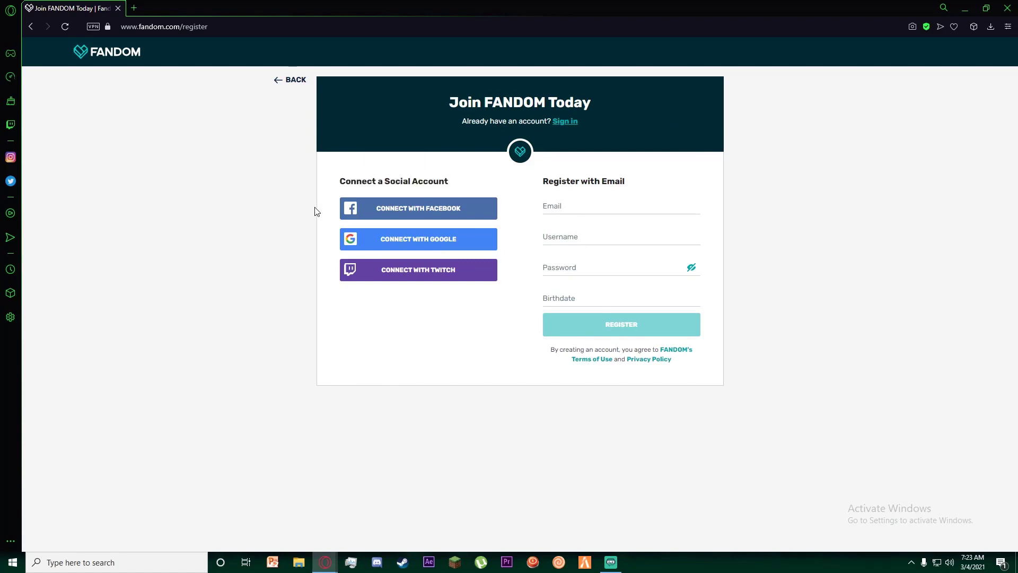
mouse_move(418, 269)
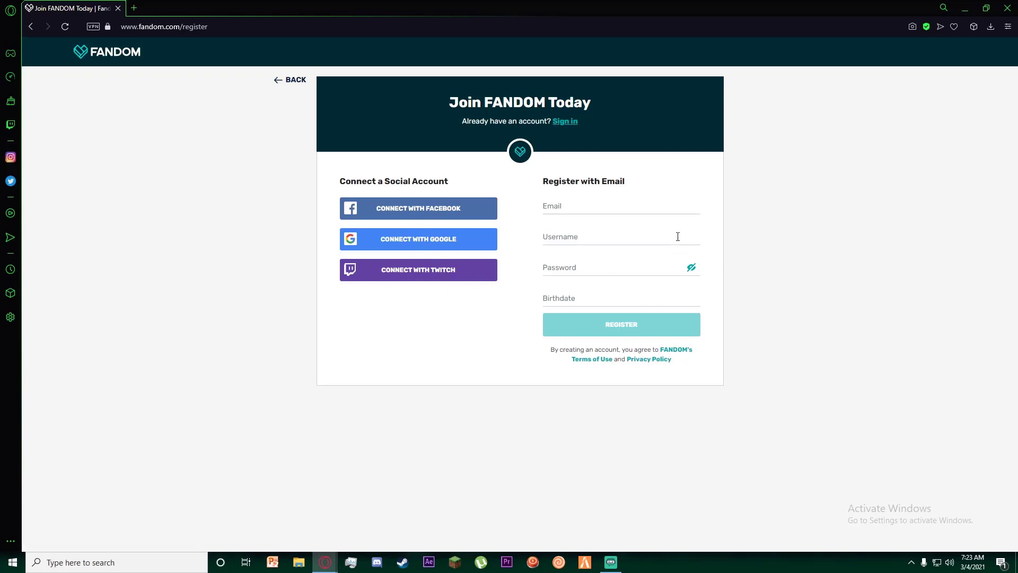
left_click(620, 325)
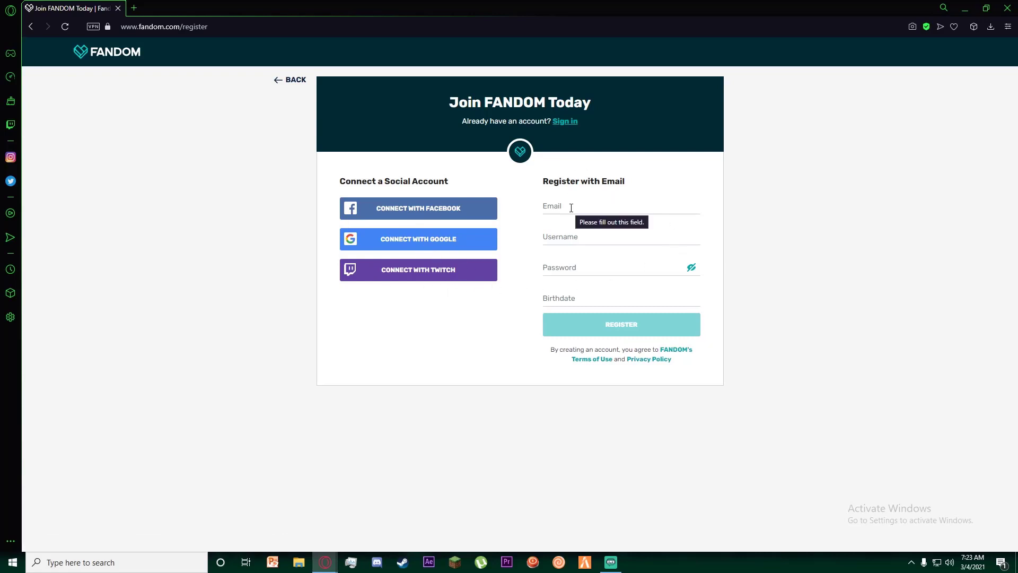
left_click(621, 205)
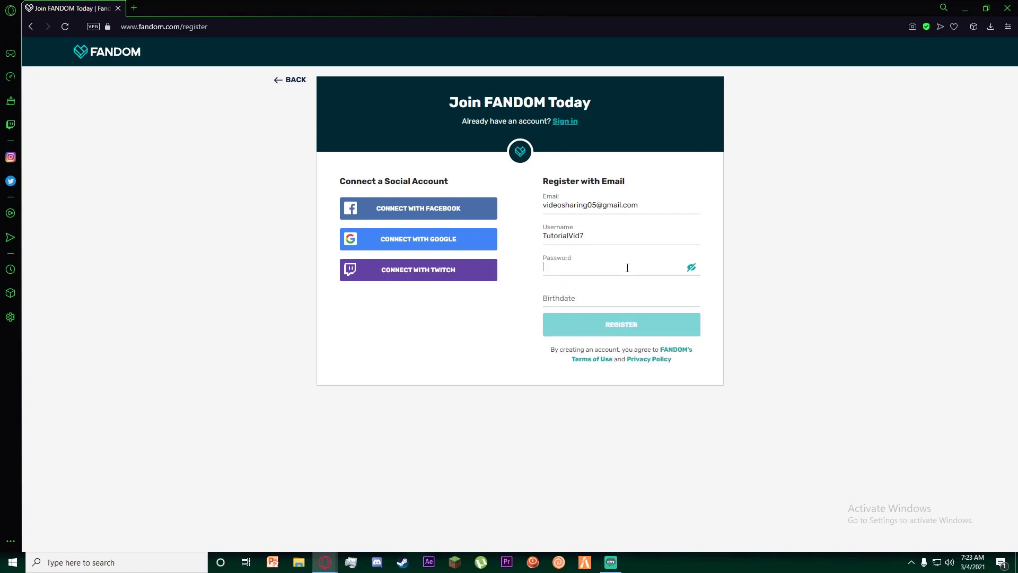
type("•")
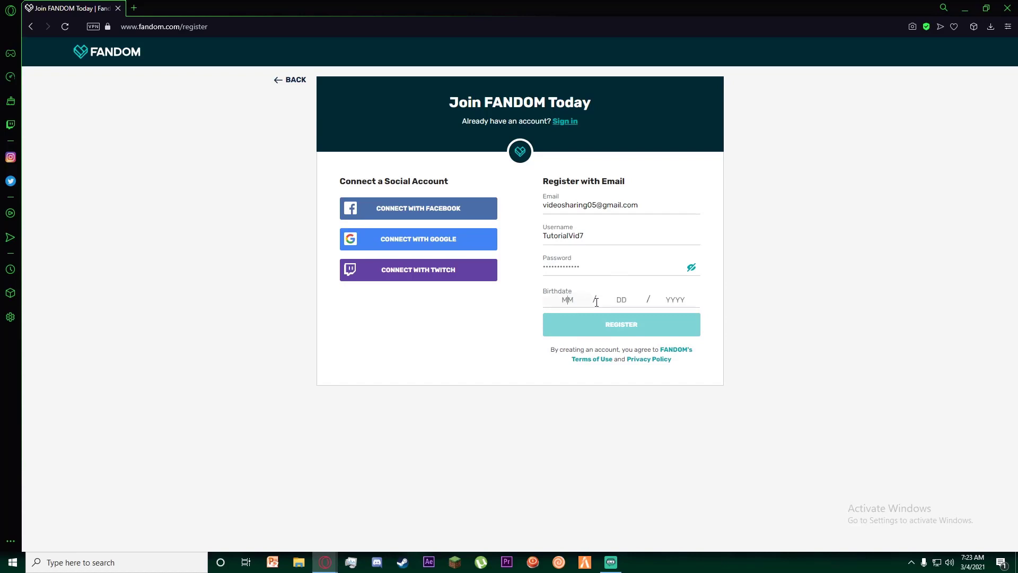
left_click(621, 324)
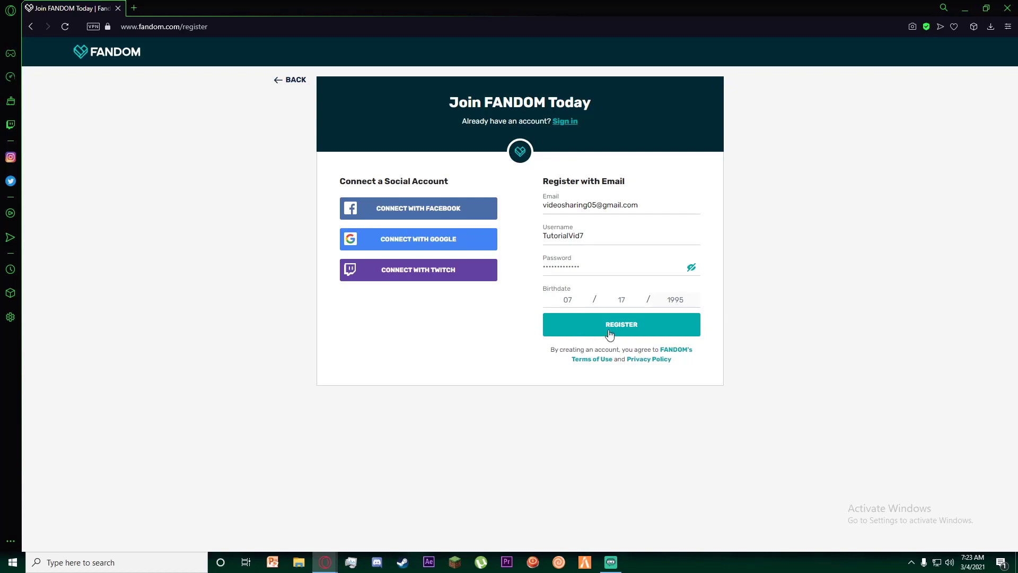
Step: Register the account and confirm the signed-in menu shows View Profile and Sign Out
left_click(621, 325)
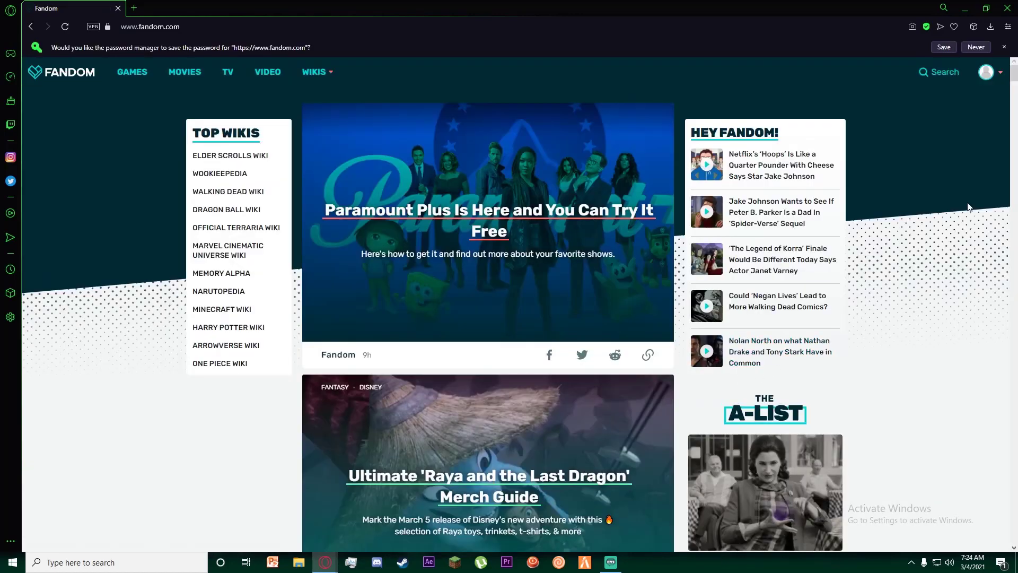
left_click(988, 71)
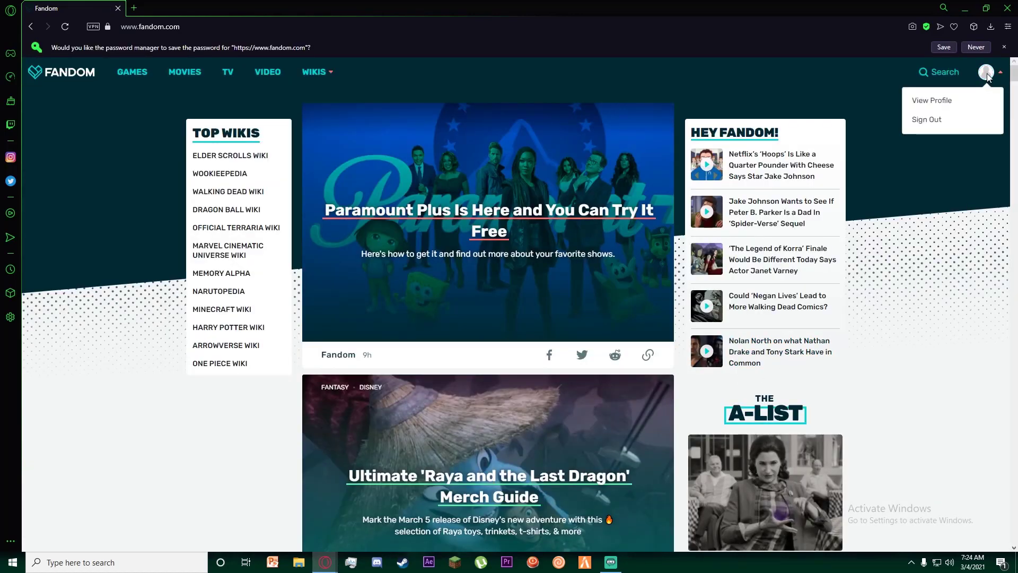
mouse_move(737, 267)
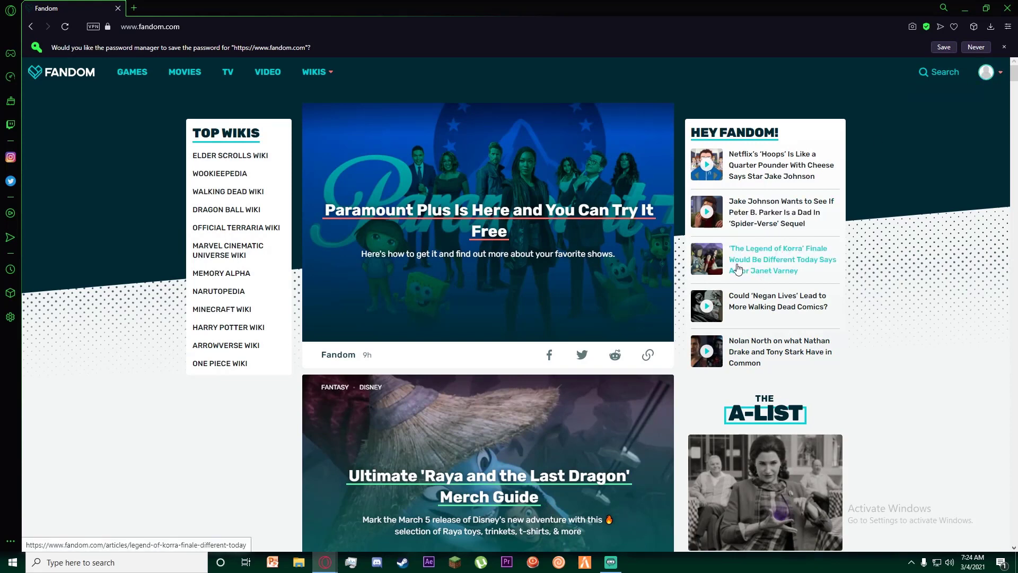